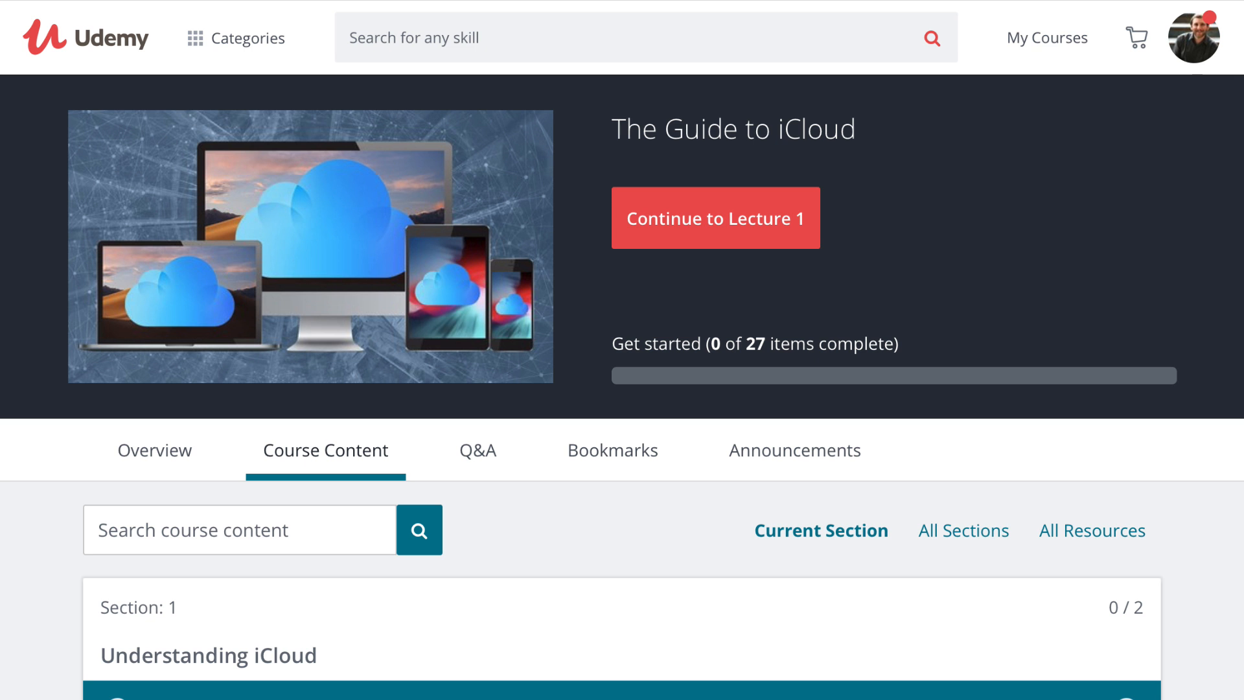
scroll("down", 3)
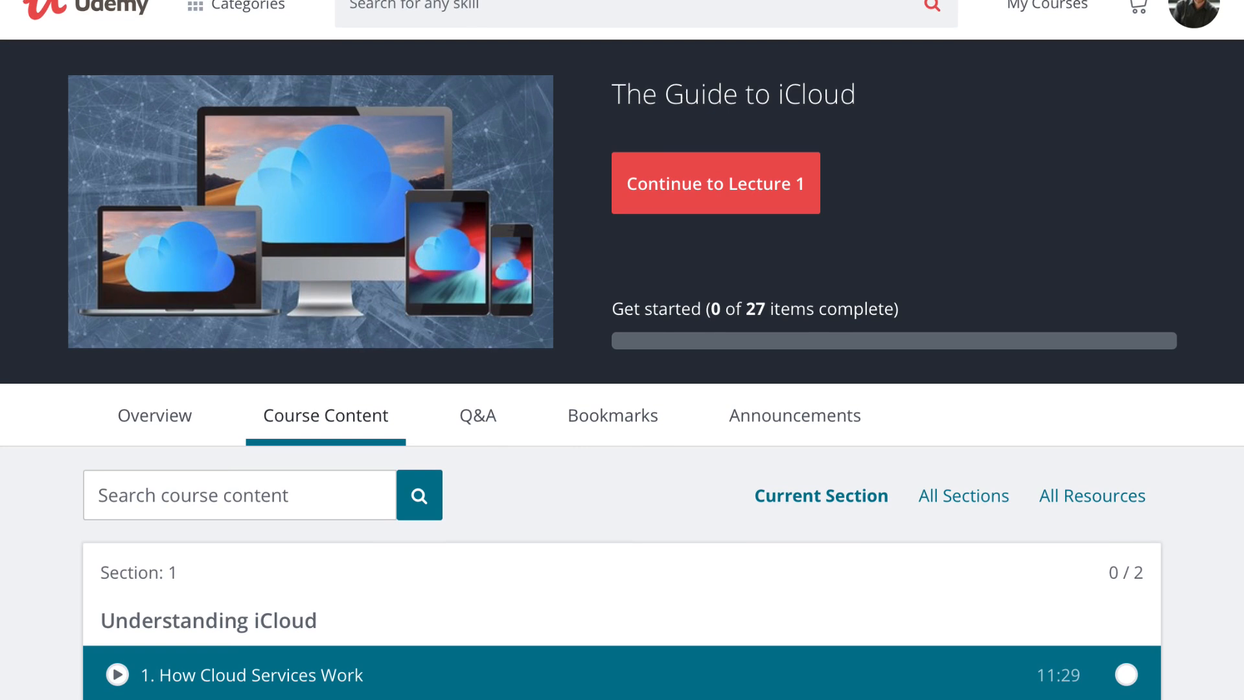
scroll("down", 3)
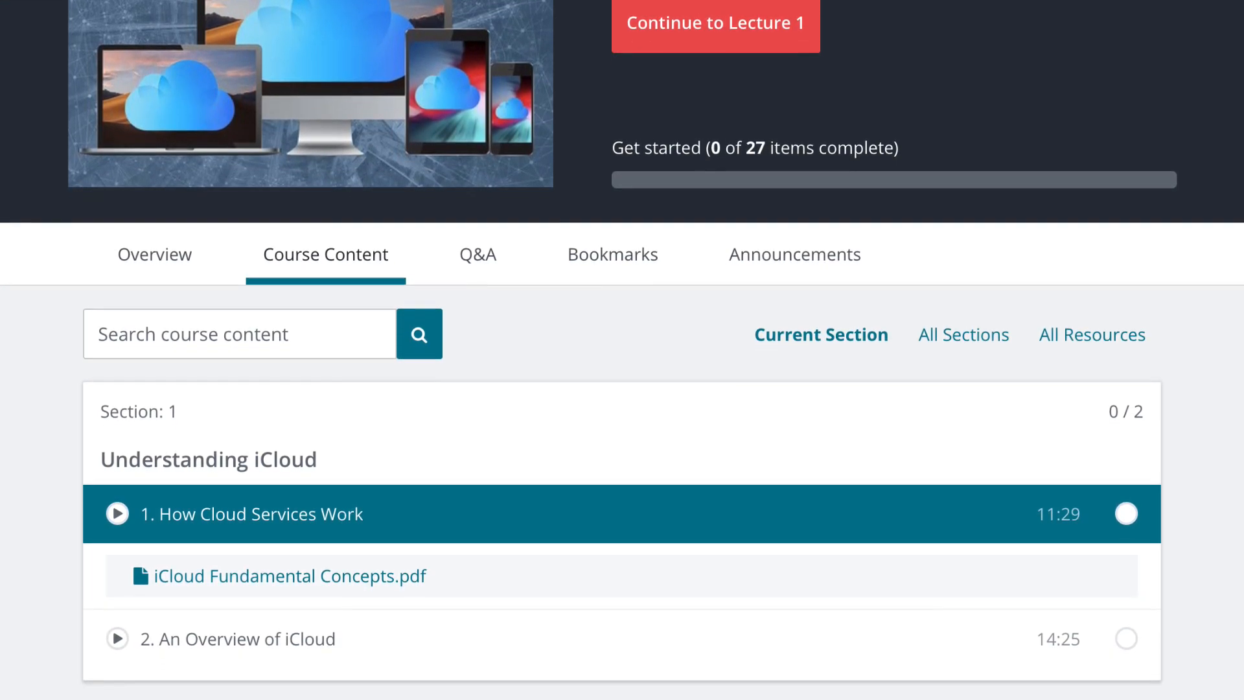
scroll("down", 3)
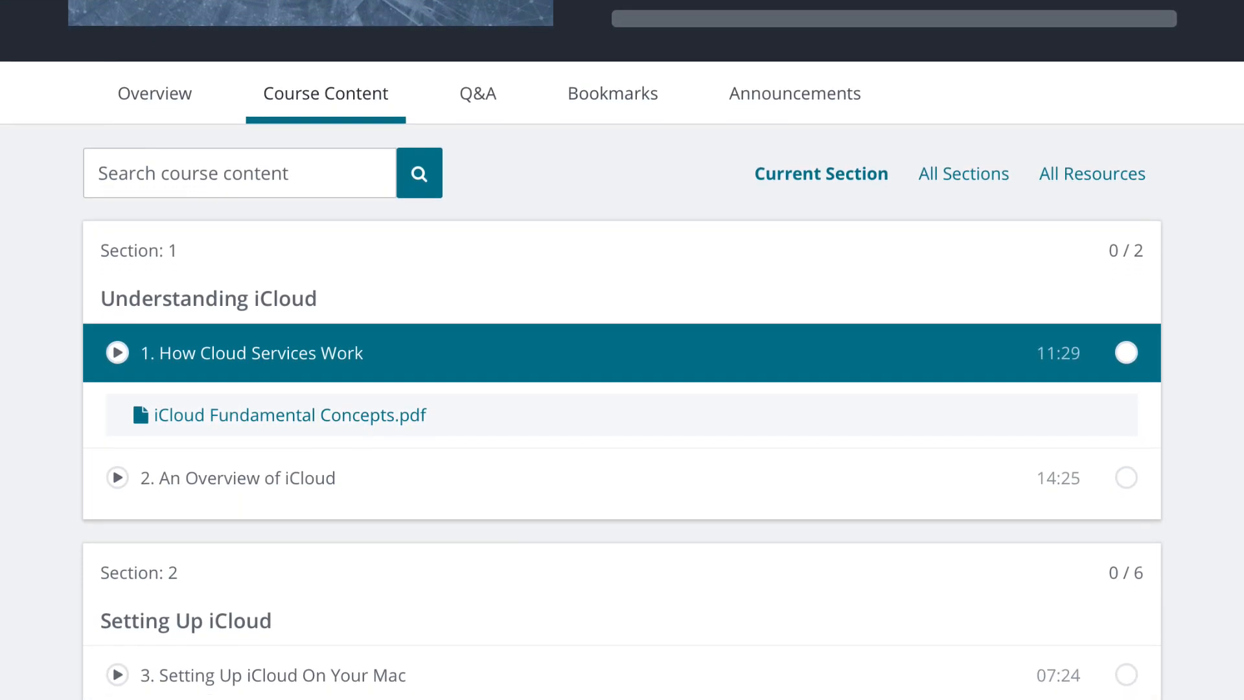
scroll("down", 3)
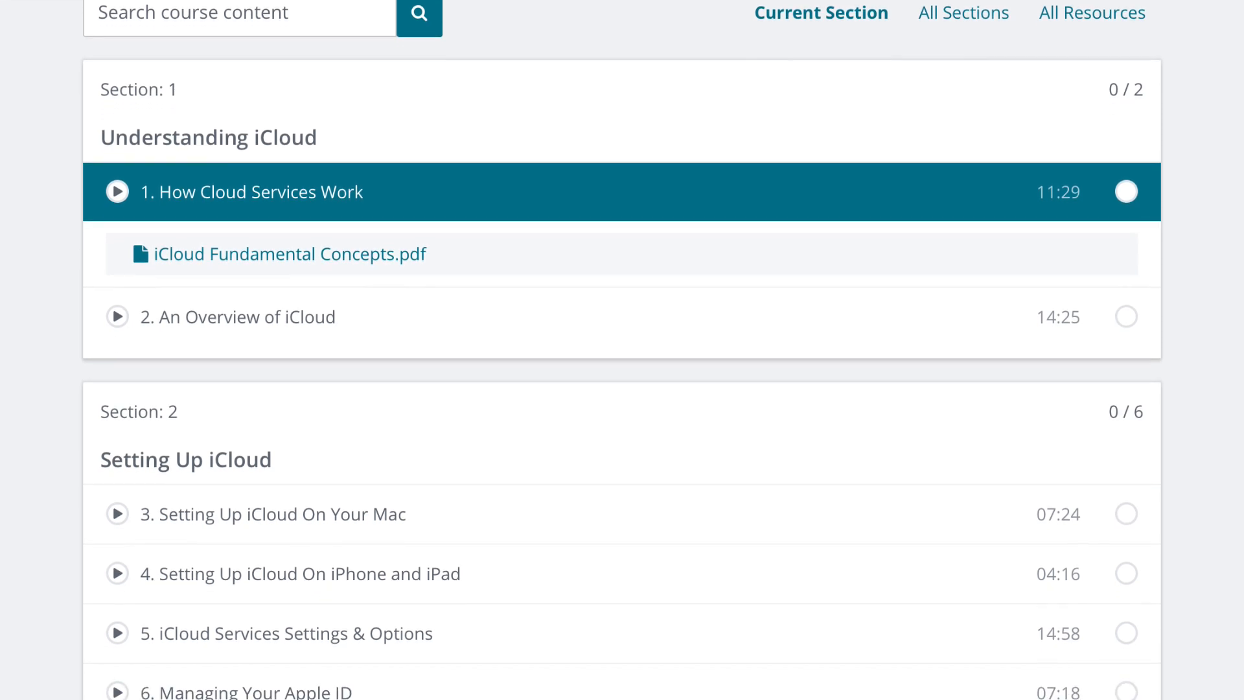
scroll("down", 3)
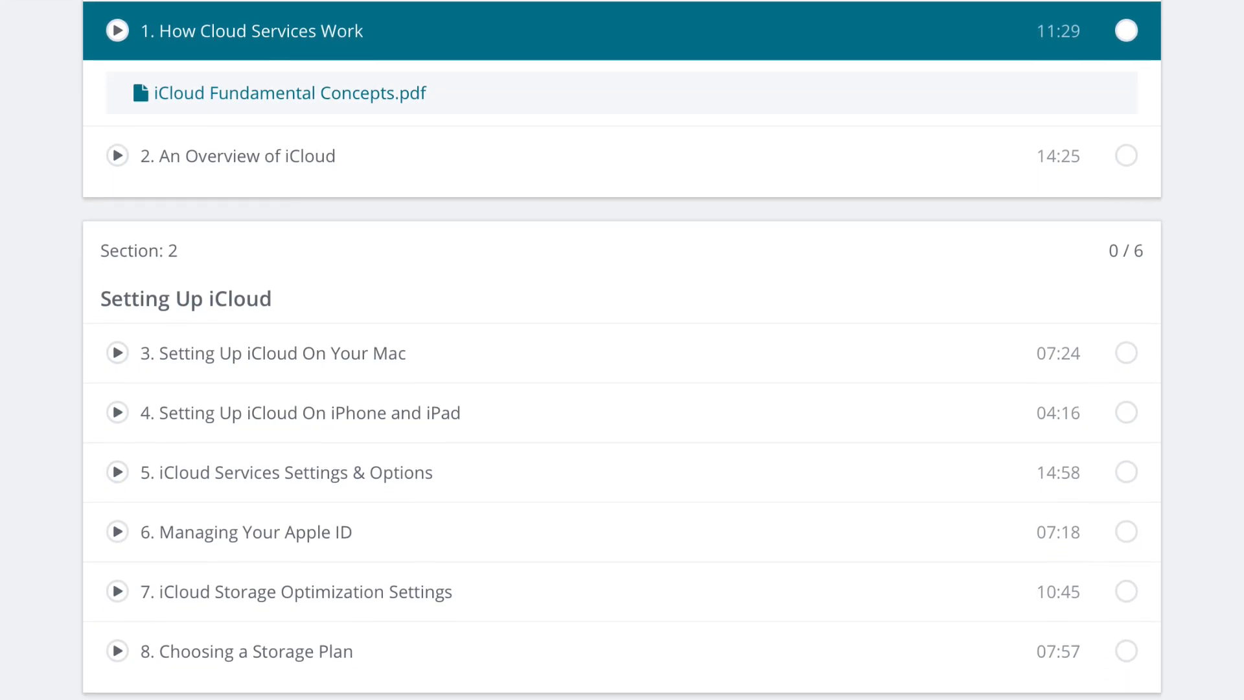
scroll("down", 3)
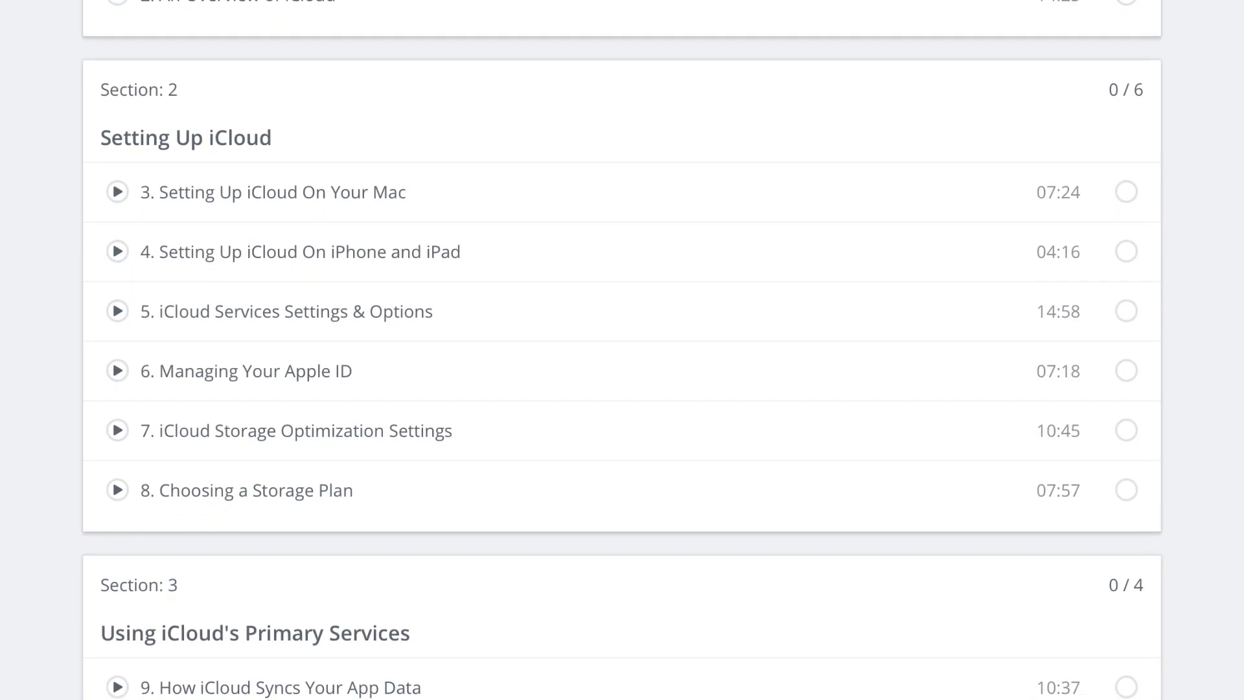
scroll("down", 3)
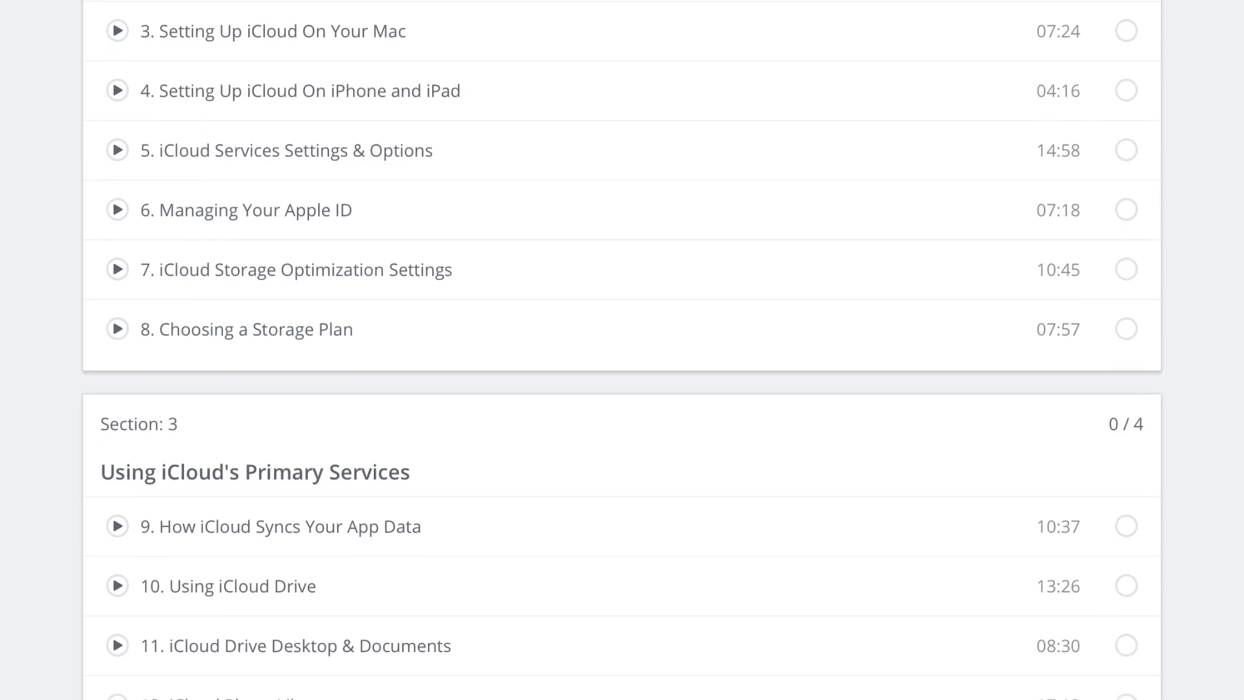
scroll("down", 3)
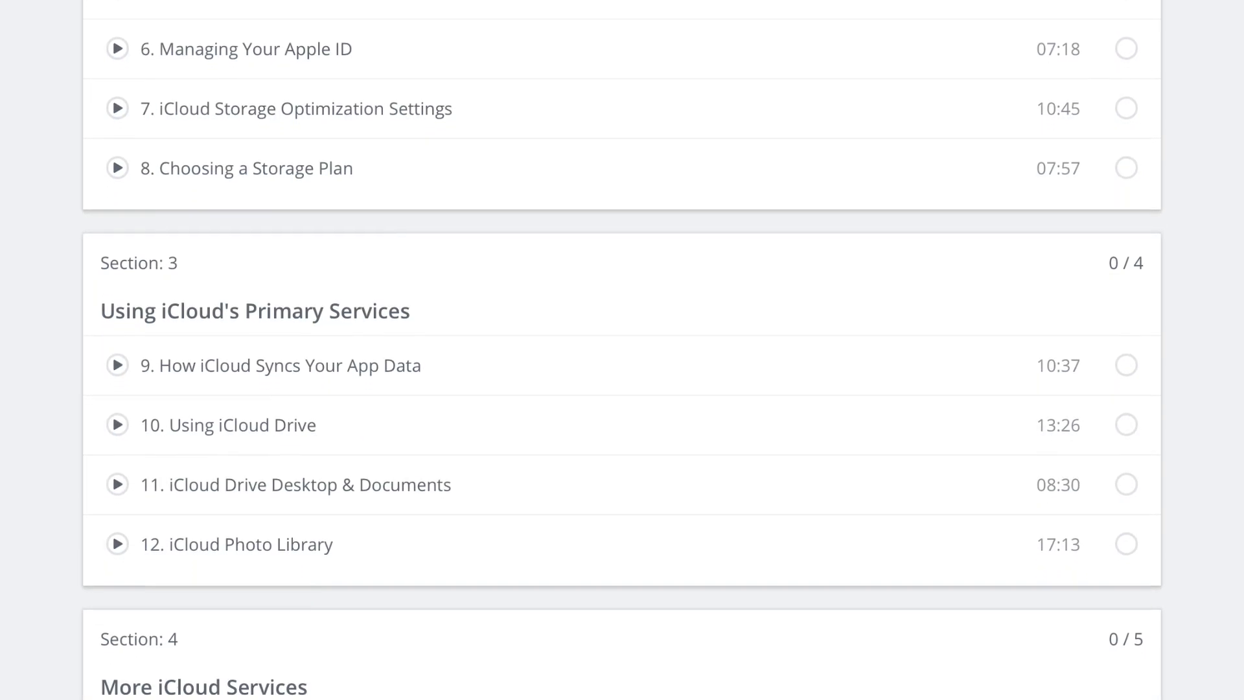
scroll("down", 3)
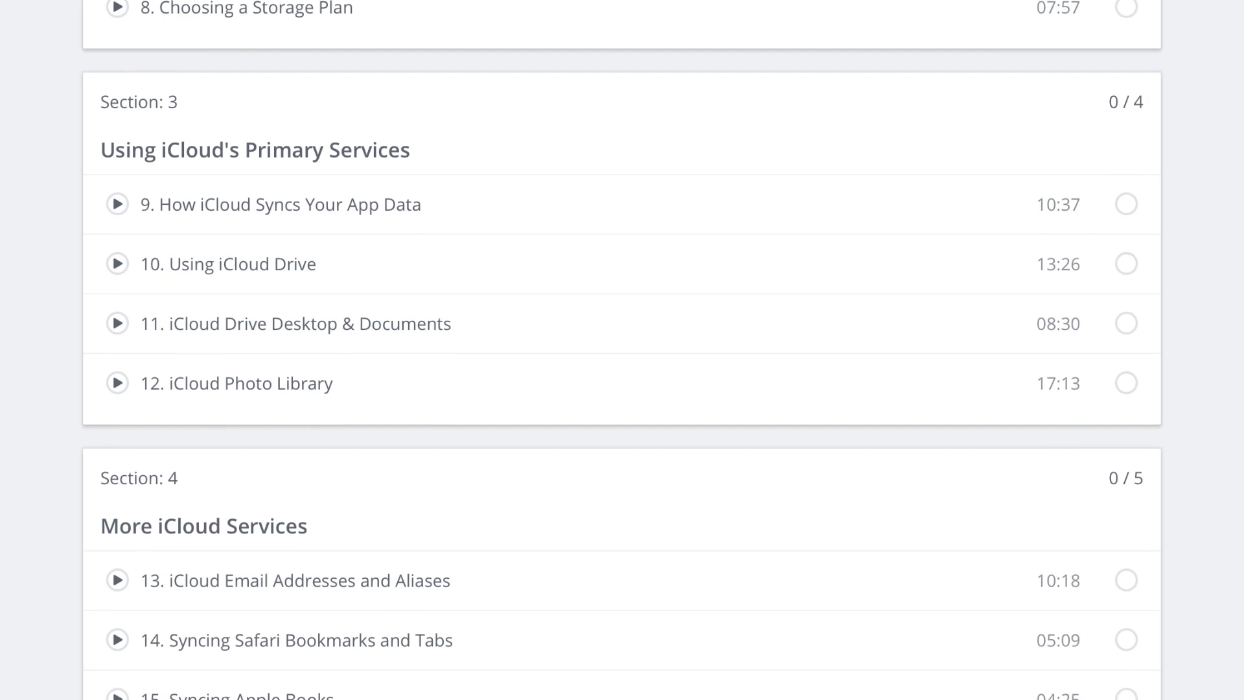
scroll("down", 3)
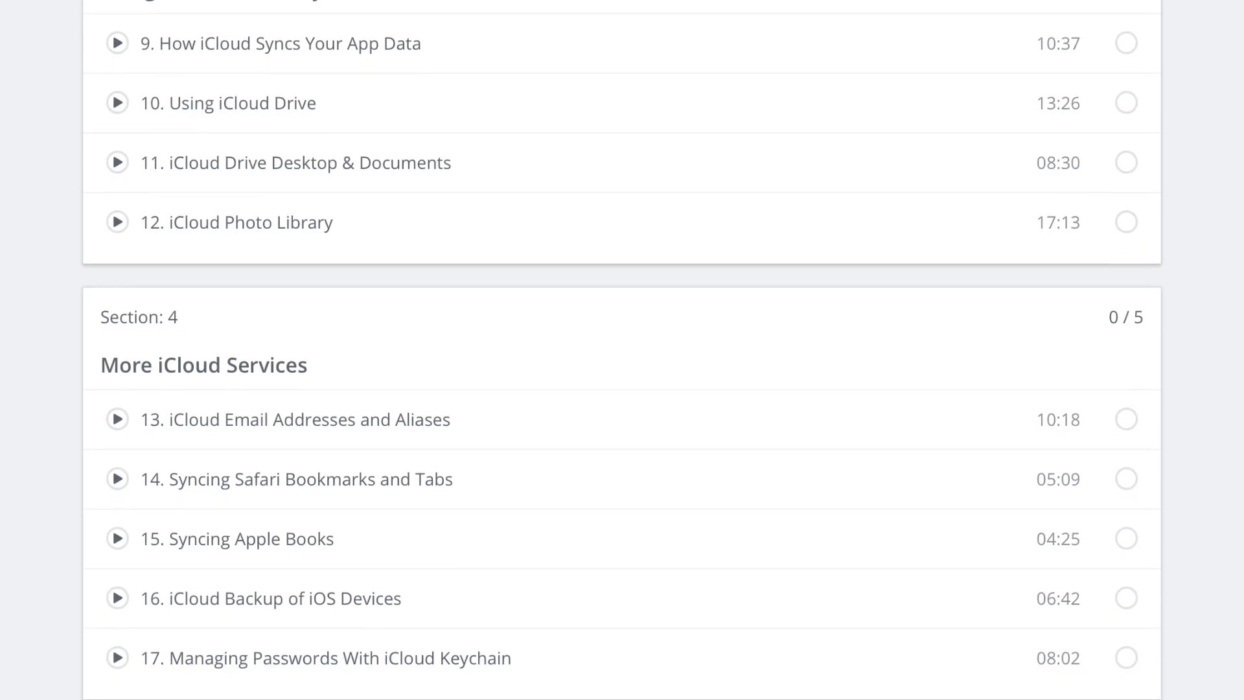
scroll("down", 3)
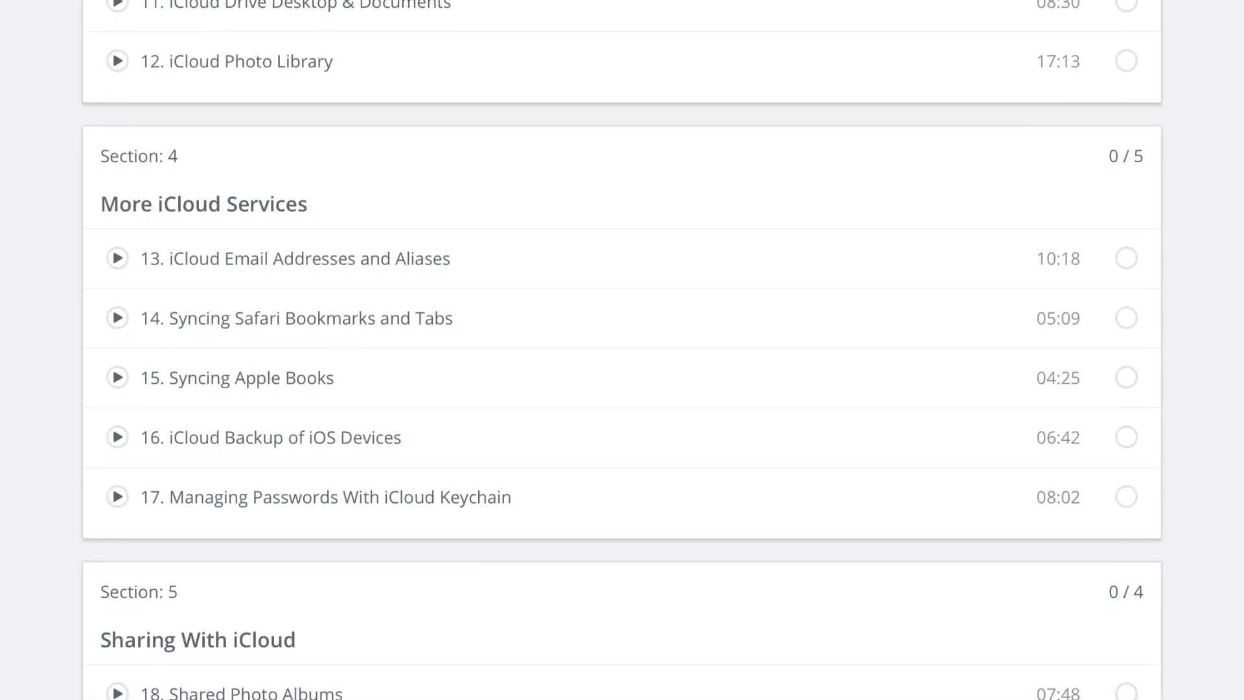
scroll("down", 3)
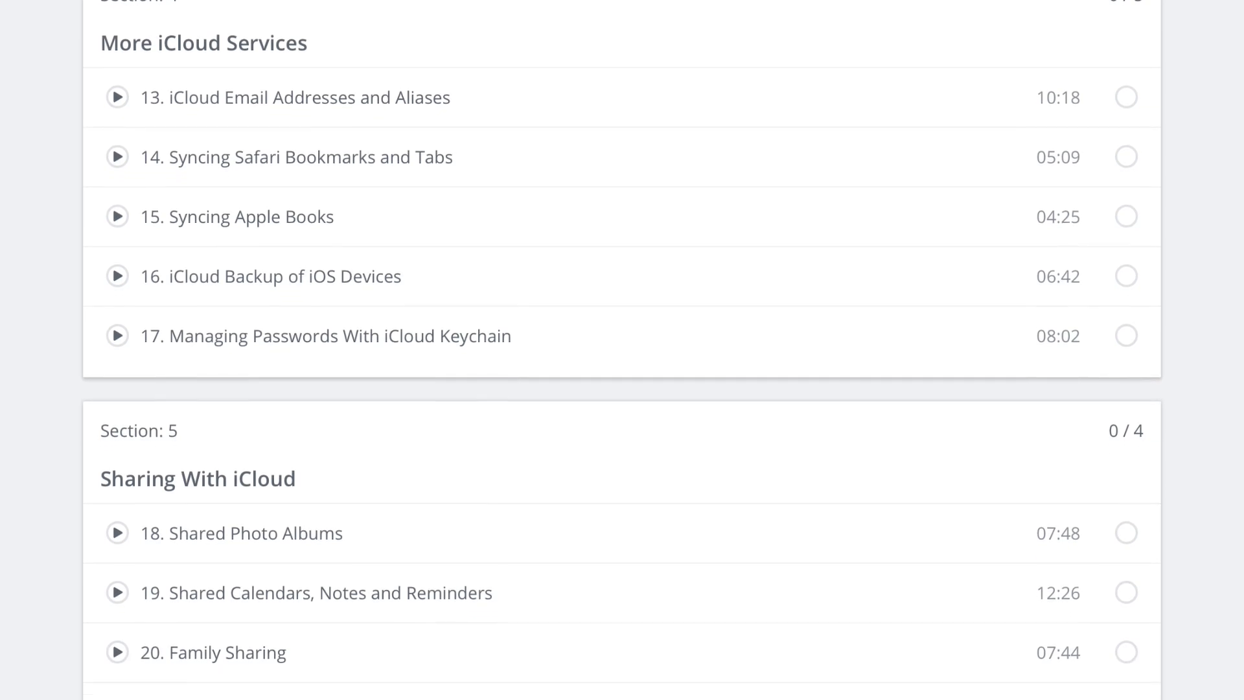
scroll("down", 3)
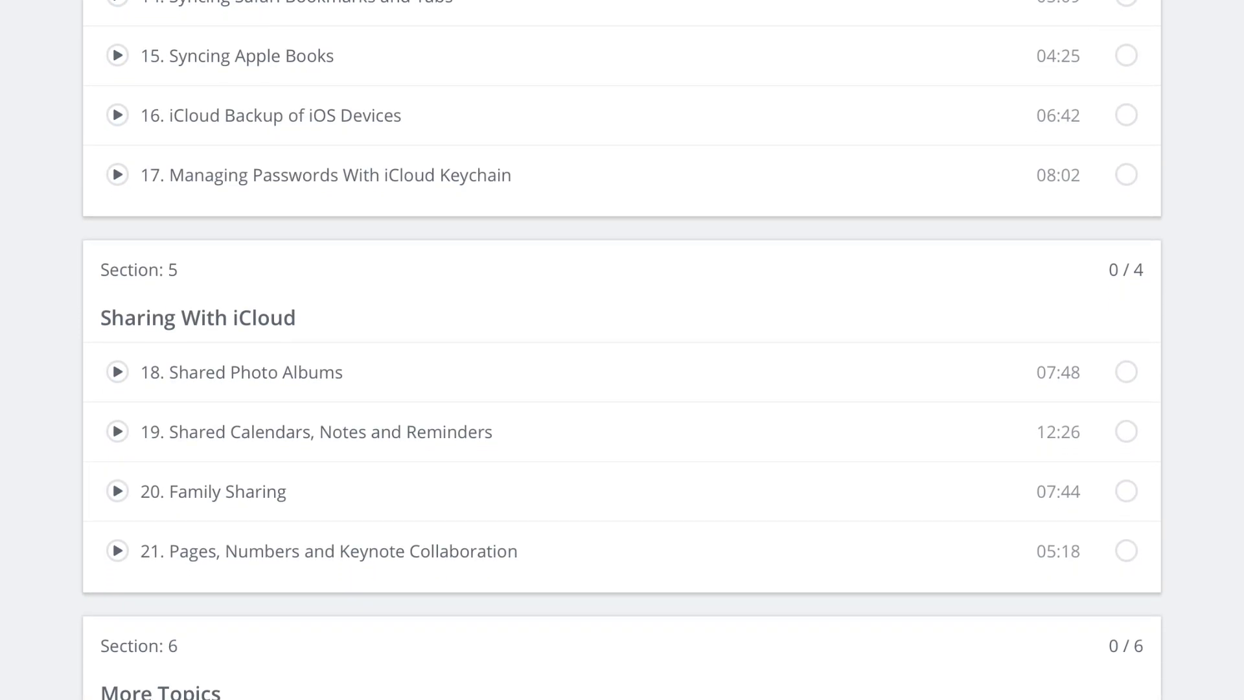
scroll("down", 3)
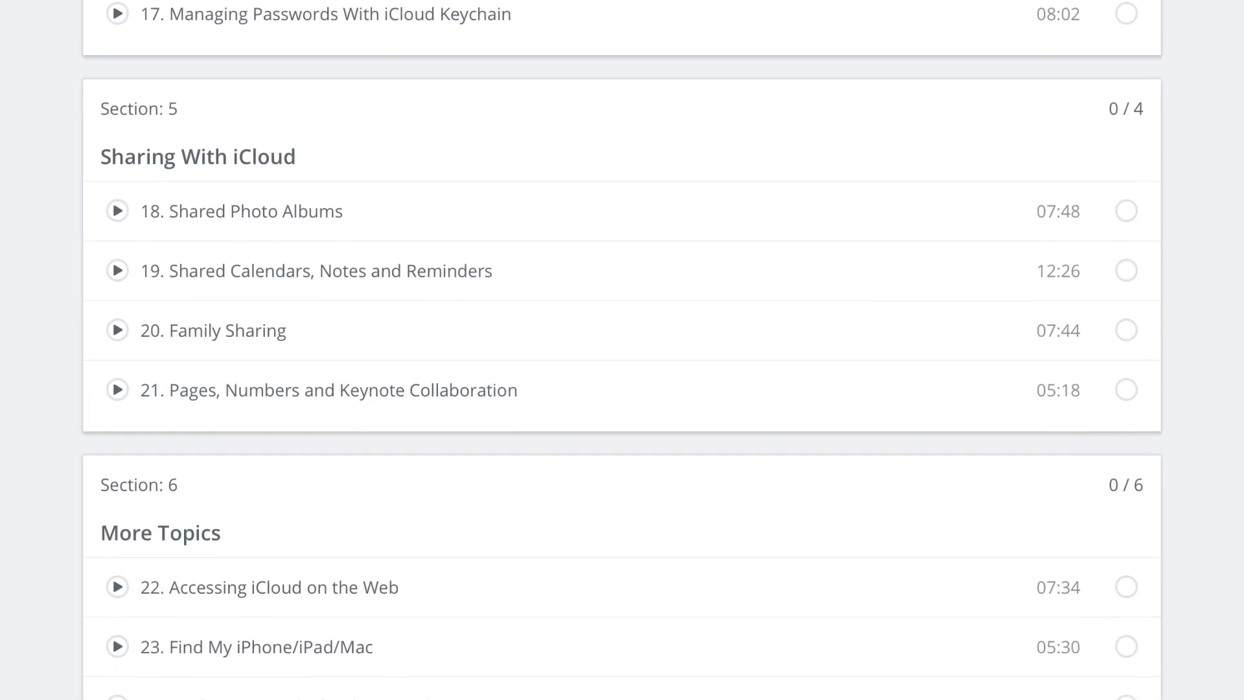
scroll("down", 3)
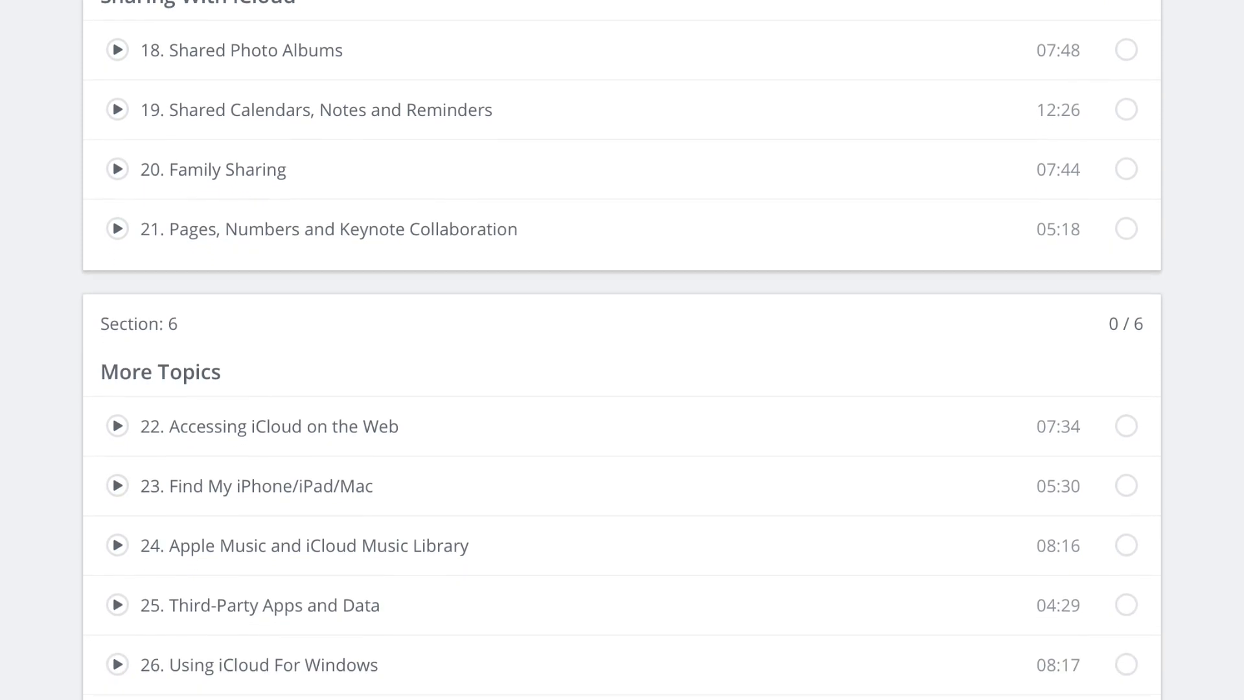
scroll("down", 3)
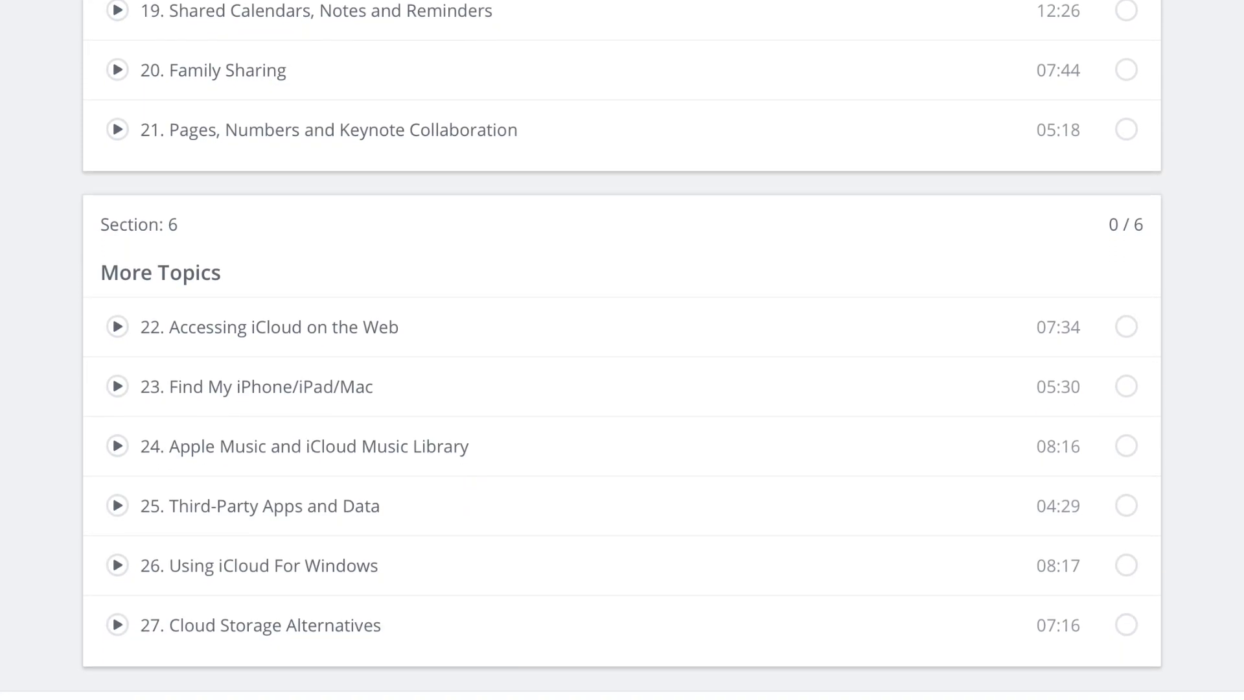